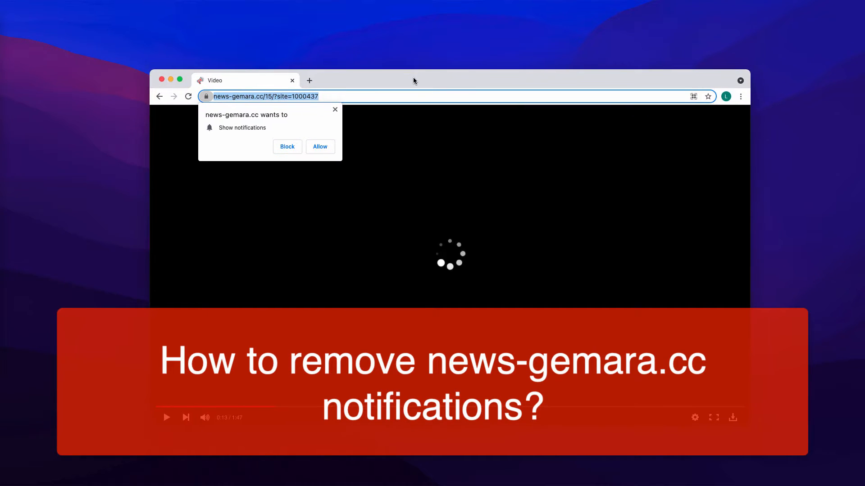
pyautogui.moveTo(403, 81)
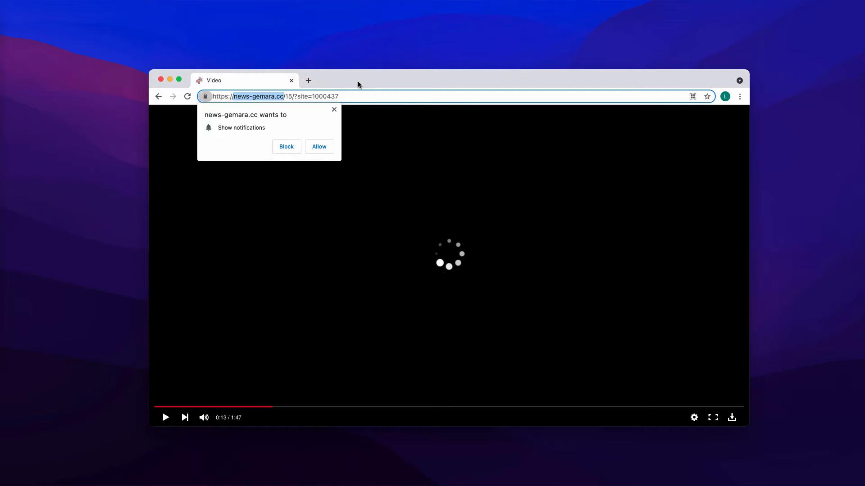
pyautogui.moveTo(429, 96)
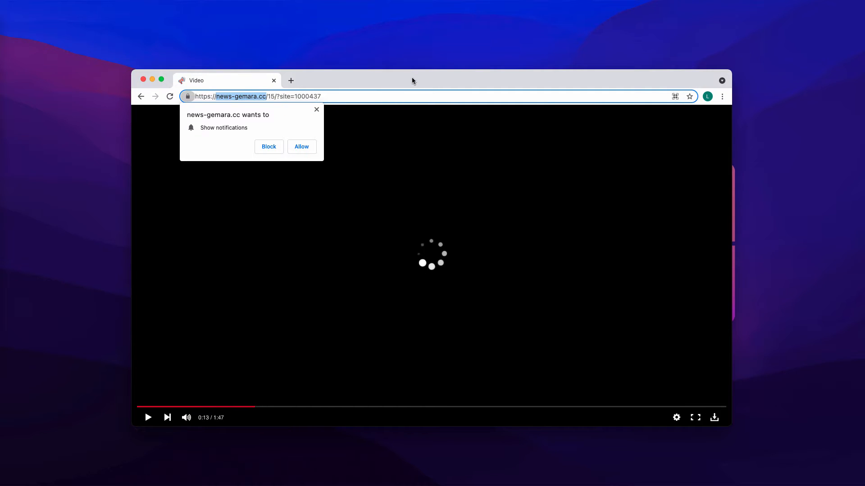
pyautogui.moveTo(409, 84)
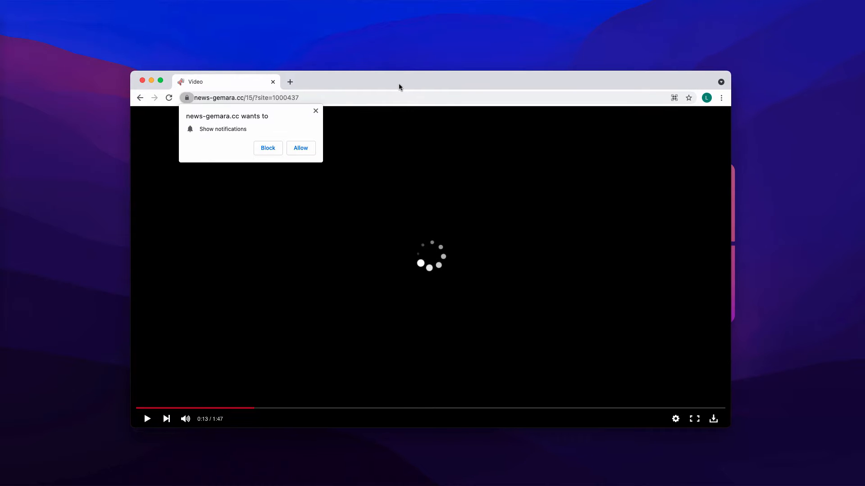
pyautogui.moveTo(98, 97)
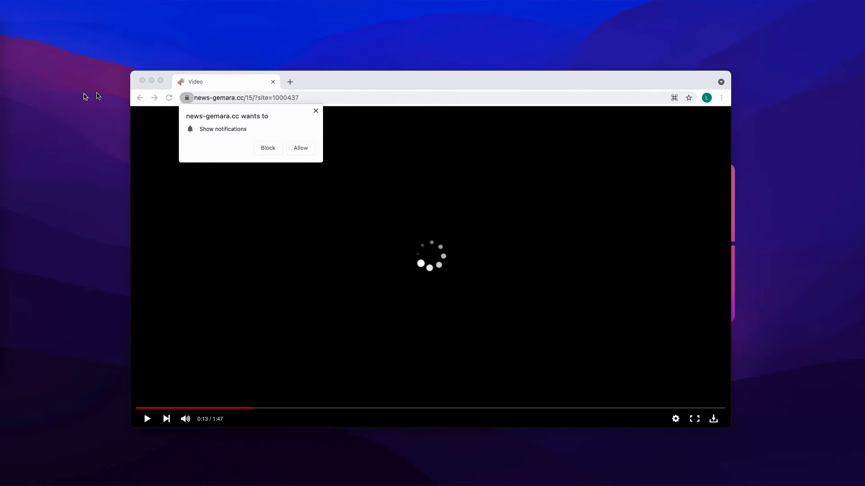
pyautogui.moveTo(207, 103)
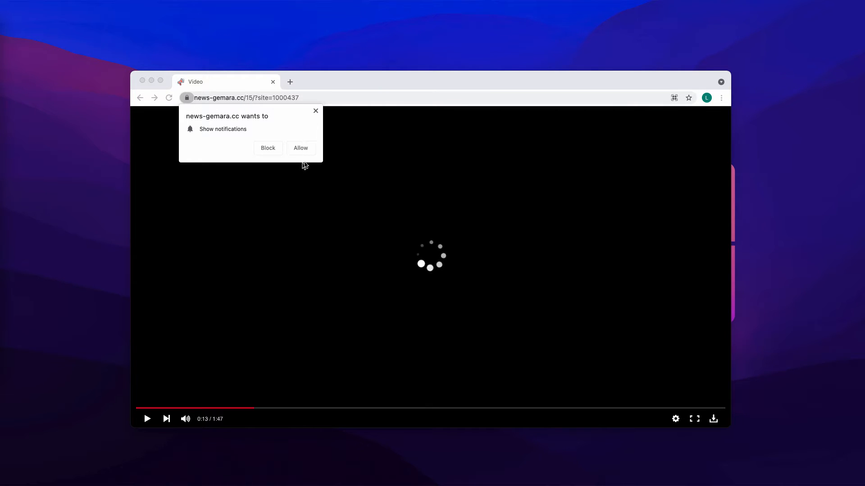
pyautogui.moveTo(433, 242)
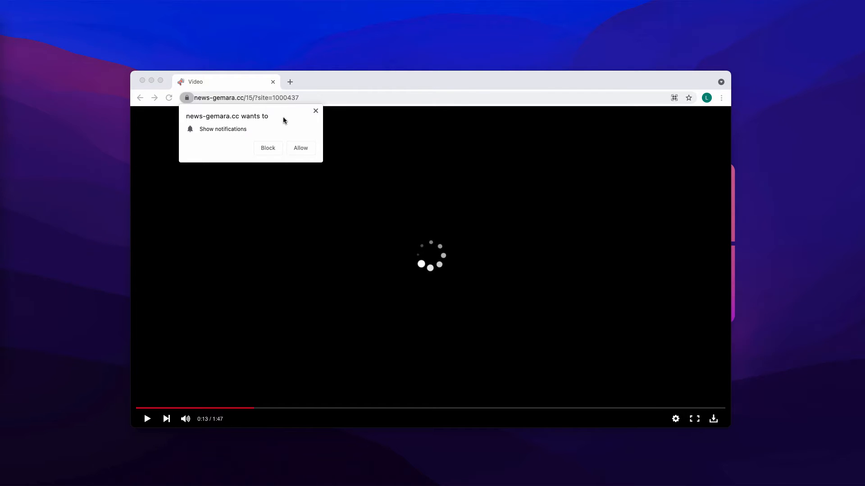
pyautogui.moveTo(302, 150)
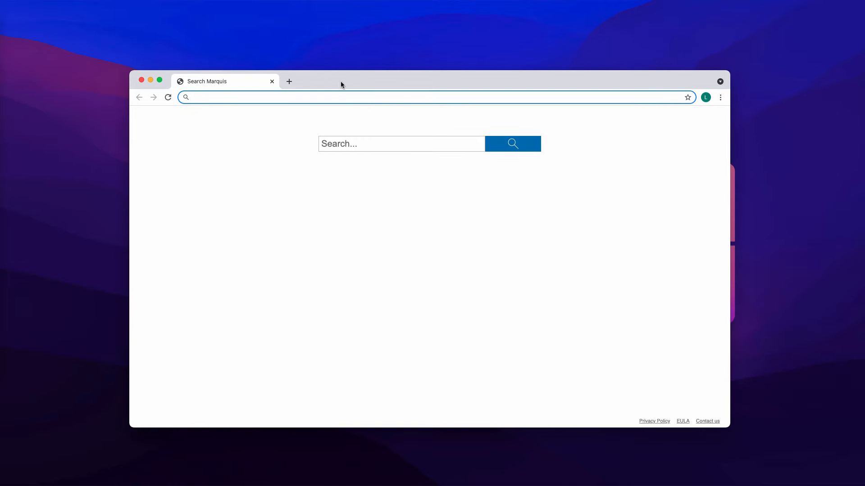
pyautogui.moveTo(576, 89)
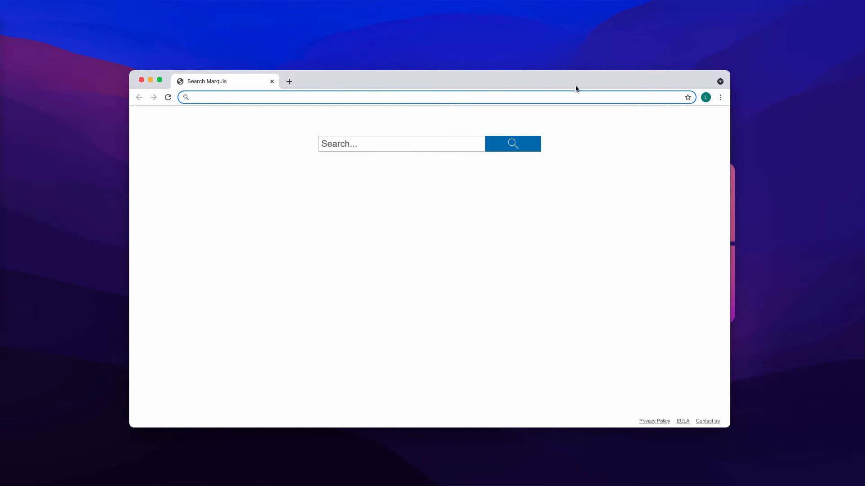
# Reach Chrome's Privacy and security settings via the main menu, heading toward site notification permissions.
pyautogui.click(719, 97)
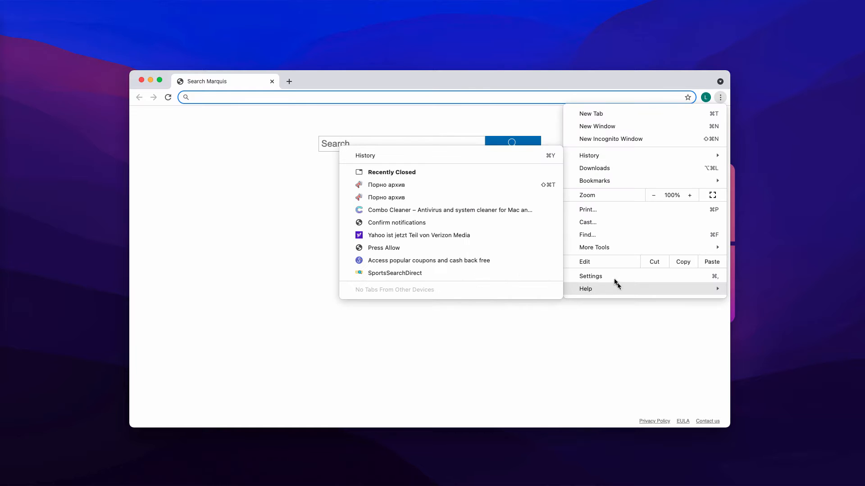
pyautogui.click(590, 277)
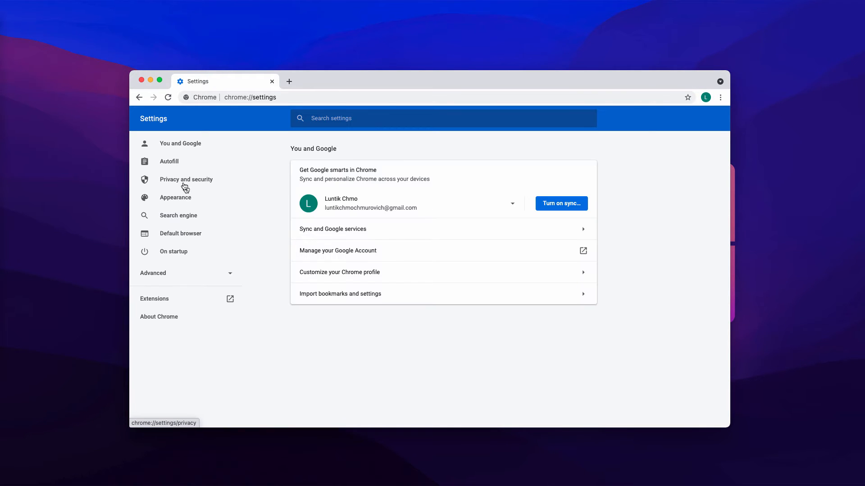
pyautogui.click(186, 179)
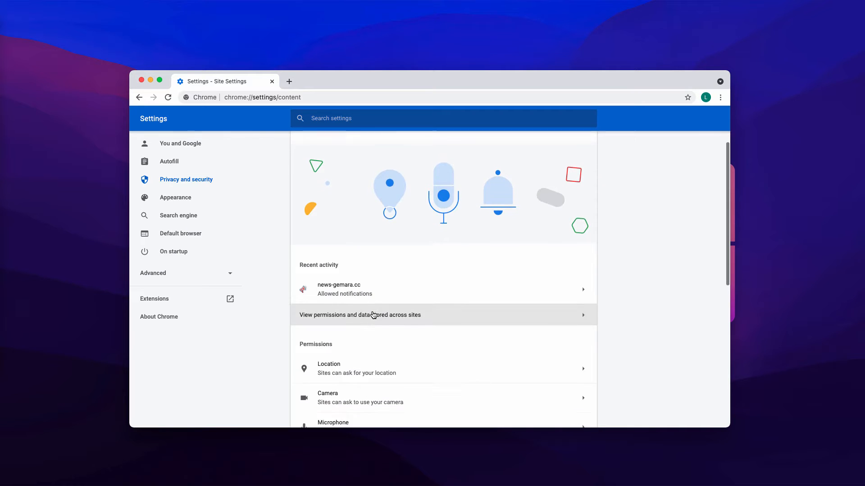
pyautogui.scroll(-3)
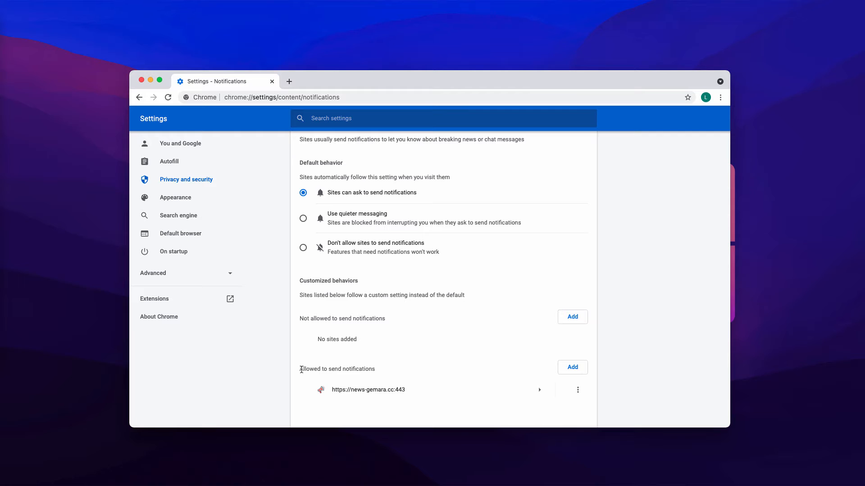
pyautogui.moveTo(301, 370)
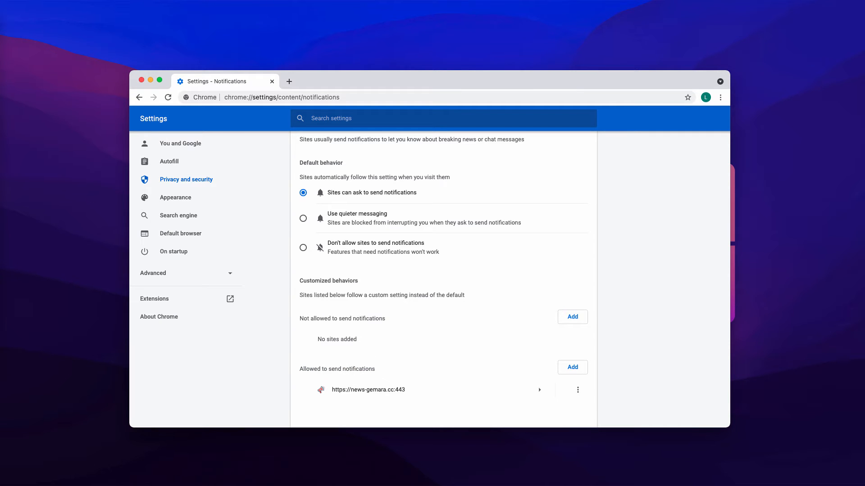
pyautogui.moveTo(612, 267)
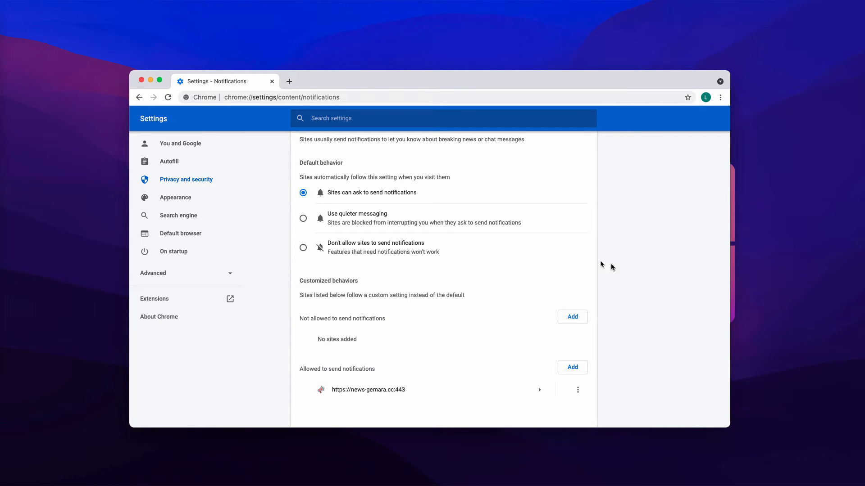
pyautogui.moveTo(546, 405)
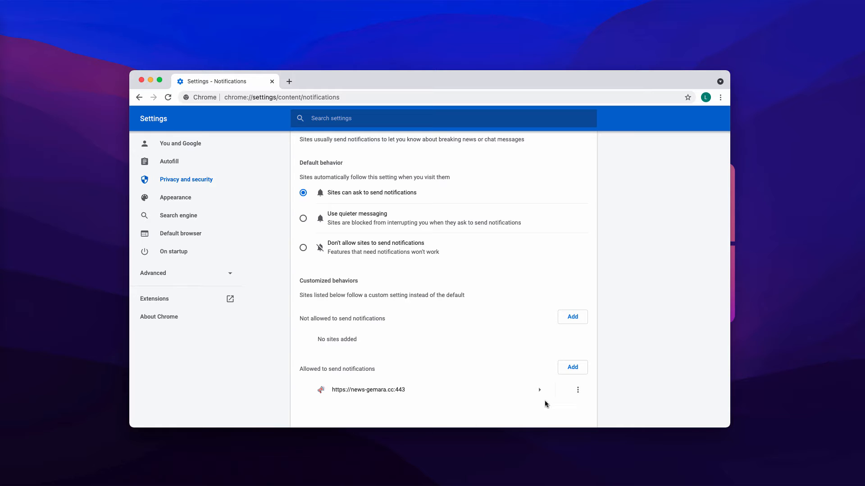
pyautogui.moveTo(382, 391)
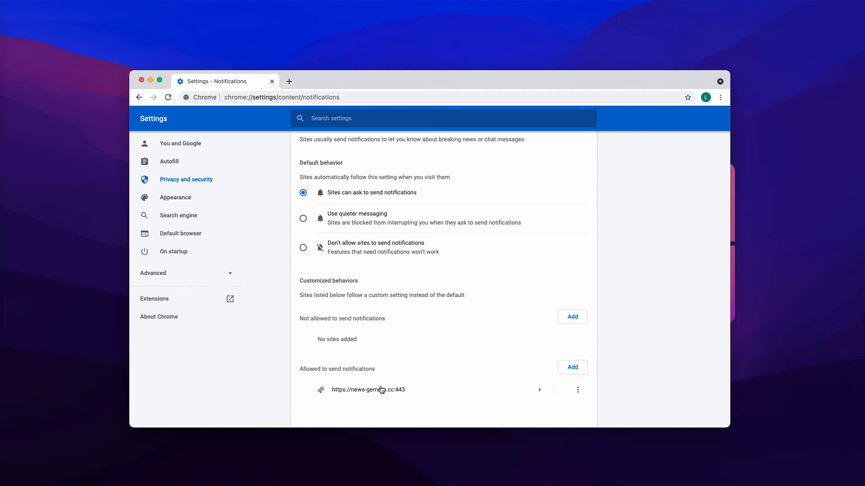
pyautogui.moveTo(596, 399)
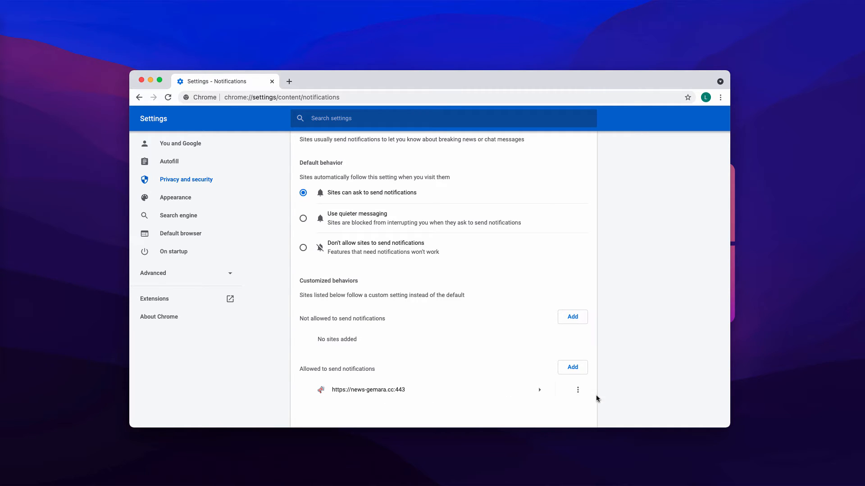
pyautogui.moveTo(570, 399)
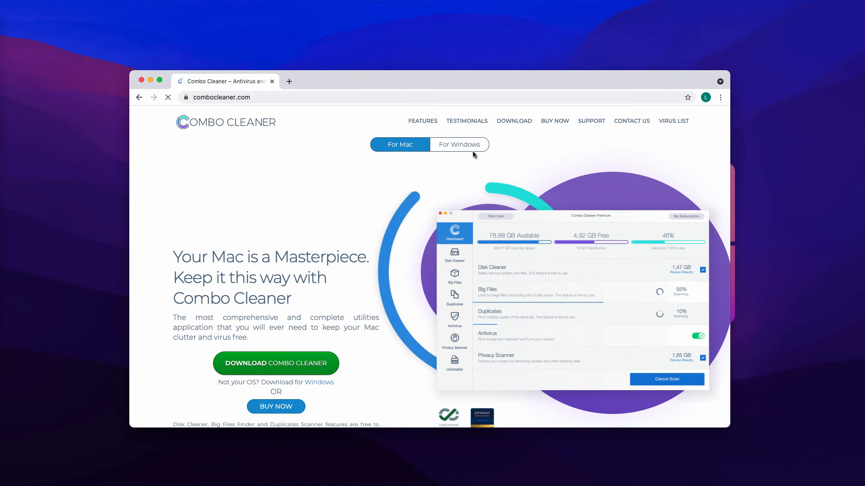
# Switch combocleaner.com to the 'For Windows' edition of the product.
pyautogui.click(459, 145)
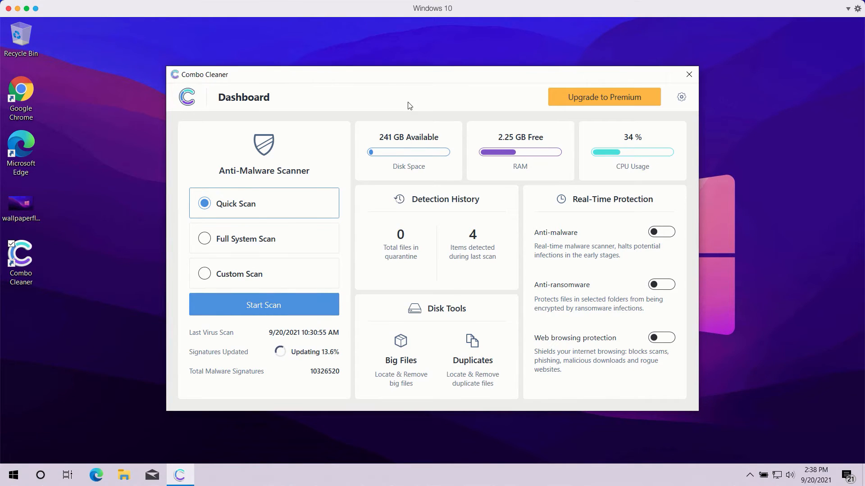
pyautogui.moveTo(389, 104)
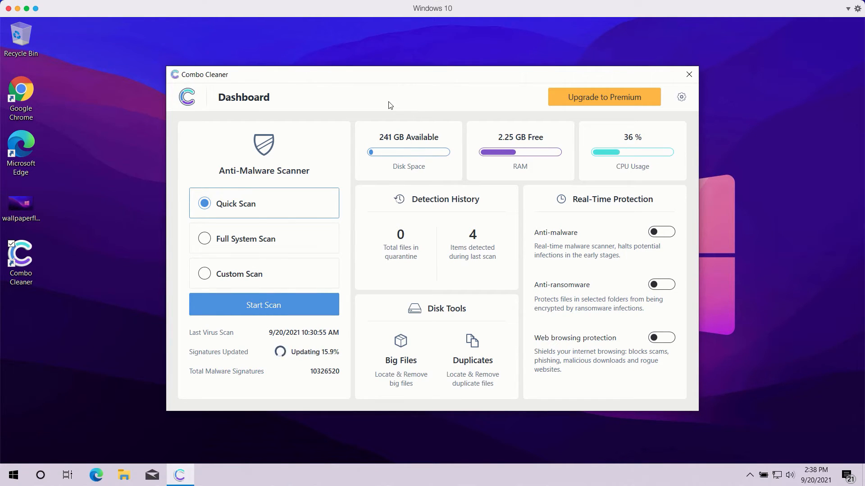
pyautogui.moveTo(374, 152)
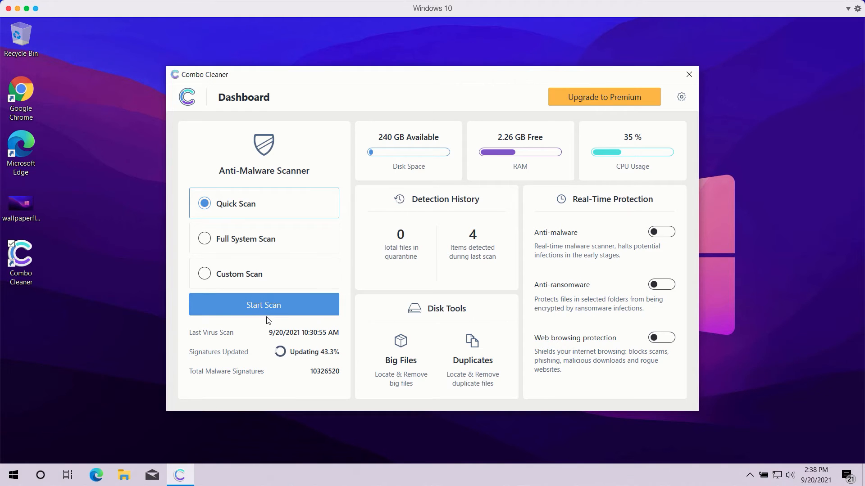
# Start the Quick Scan from the Combo Cleaner Dashboard.
pyautogui.click(264, 304)
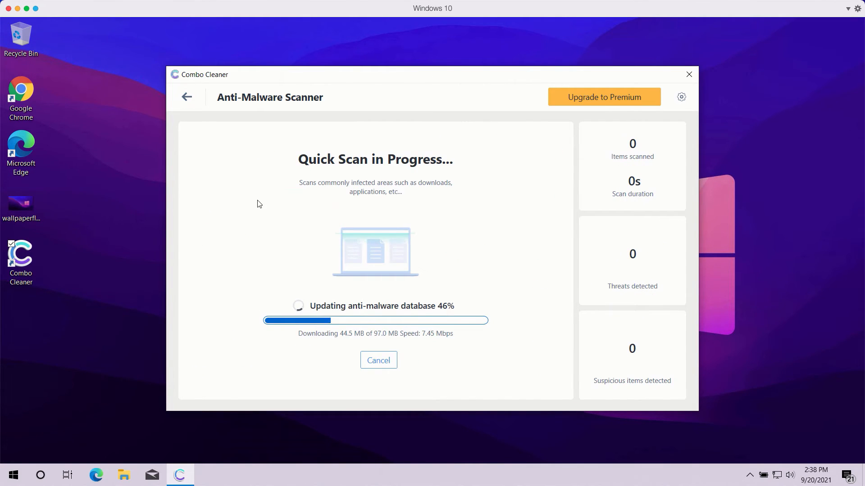
pyautogui.moveTo(317, 117)
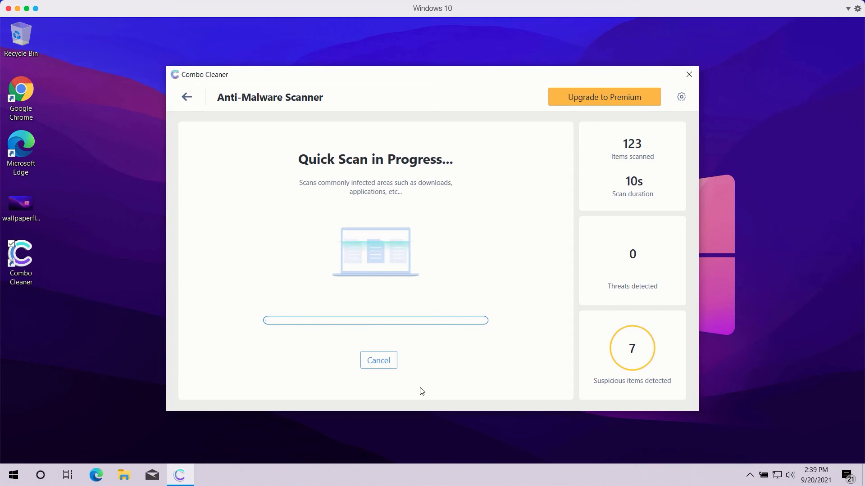
pyautogui.moveTo(429, 366)
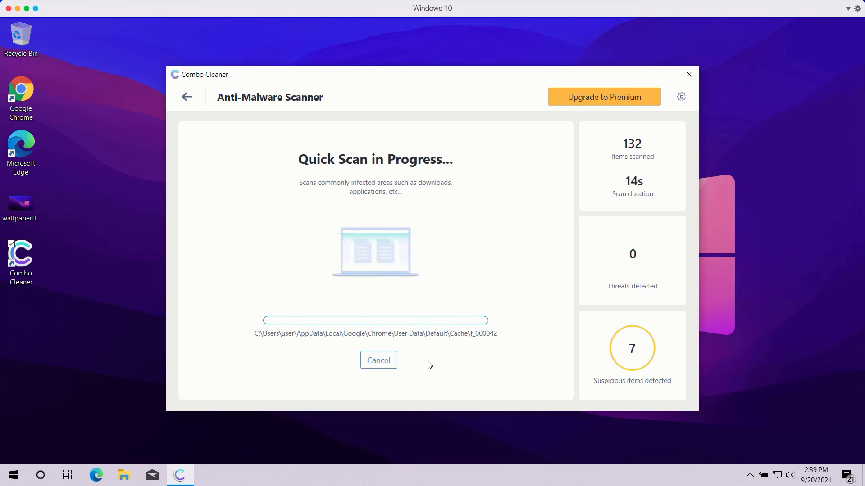
pyautogui.moveTo(519, 342)
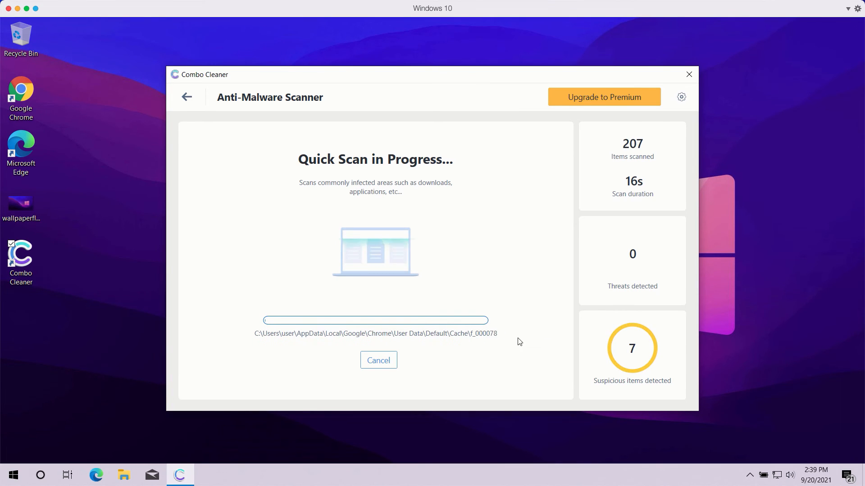
# Show the Anti-Ransomware settings with no protected folders or trusted programs.
pyautogui.click(681, 97)
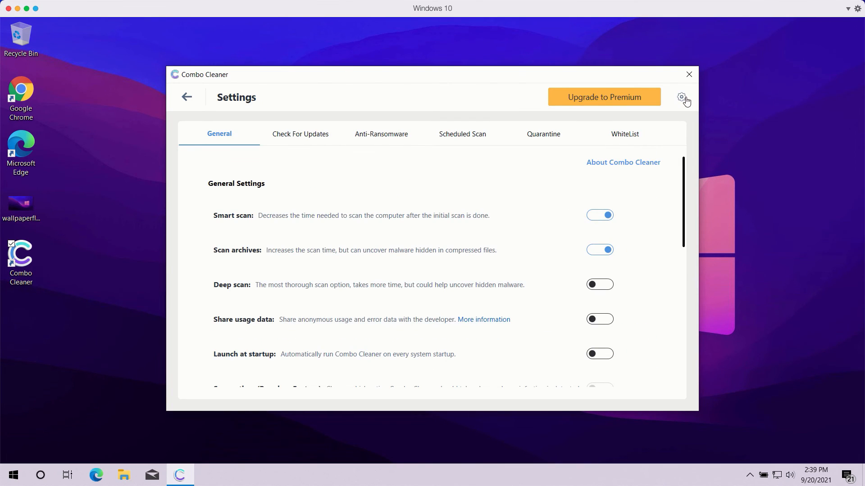
pyautogui.moveTo(380, 140)
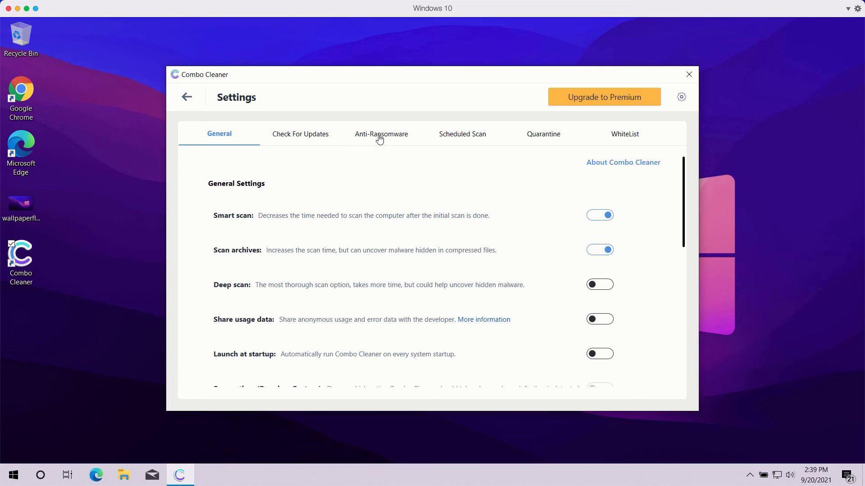
pyautogui.click(381, 134)
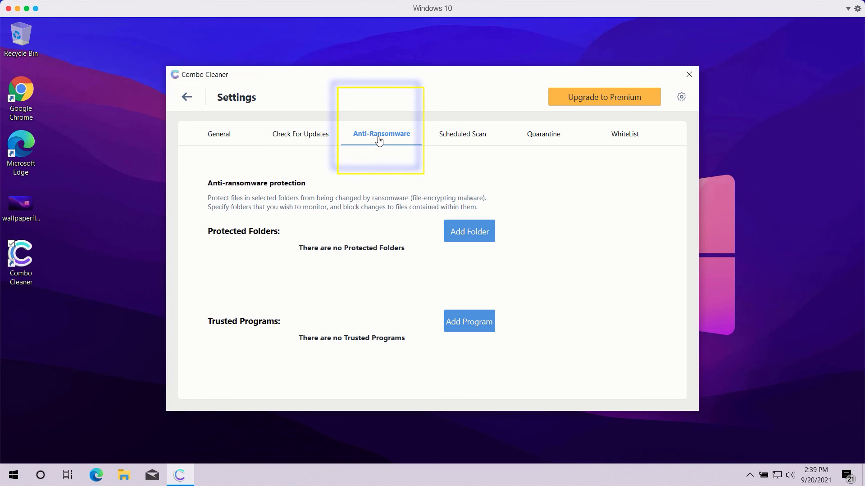
pyautogui.moveTo(385, 250)
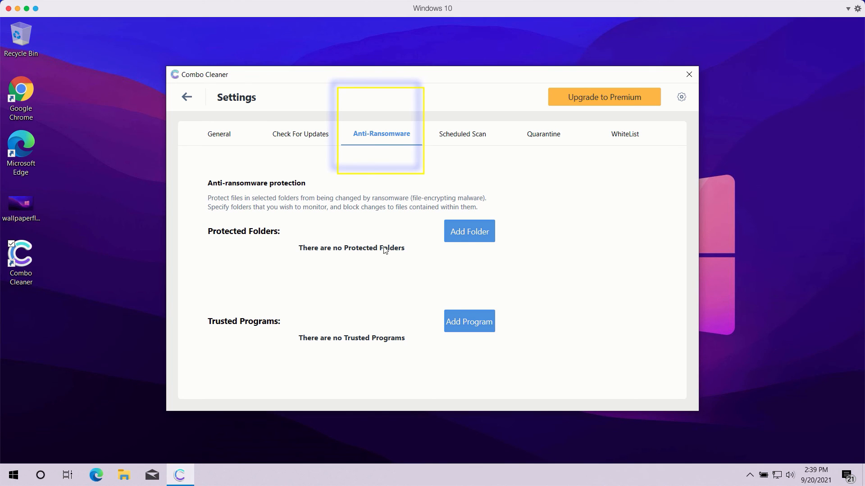
pyautogui.moveTo(483, 237)
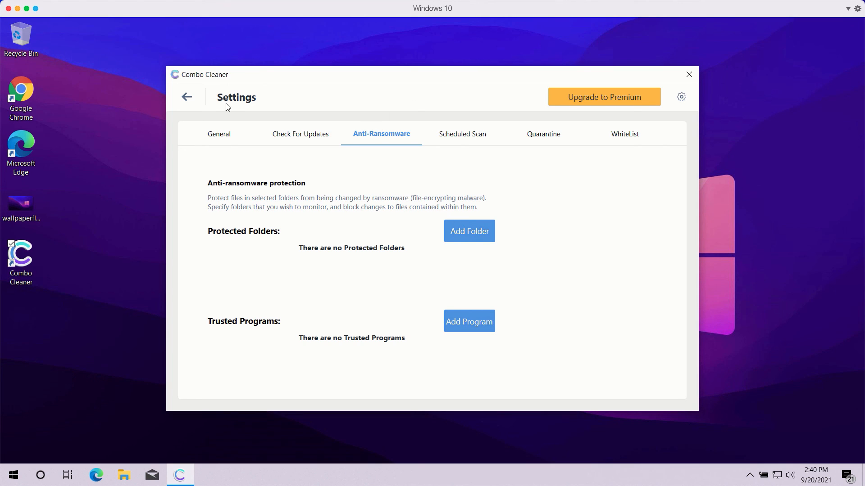
pyautogui.moveTo(219, 142)
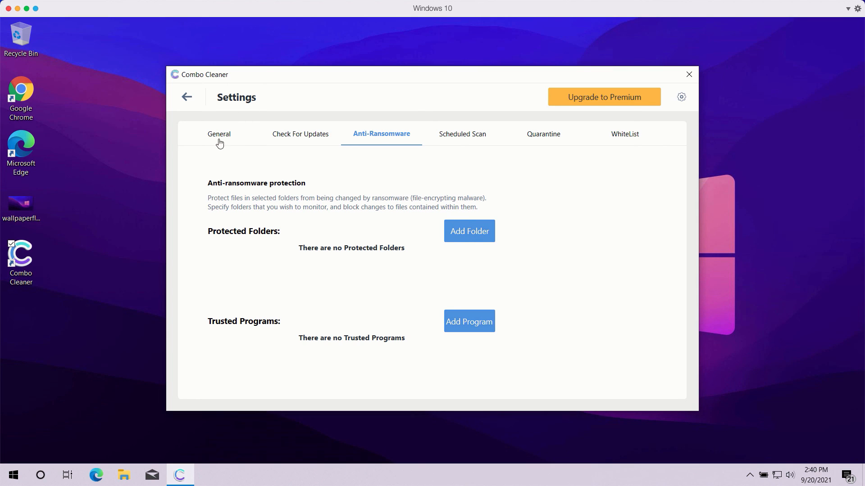
# Go back to the running Quick Scan to watch its results.
pyautogui.click(219, 134)
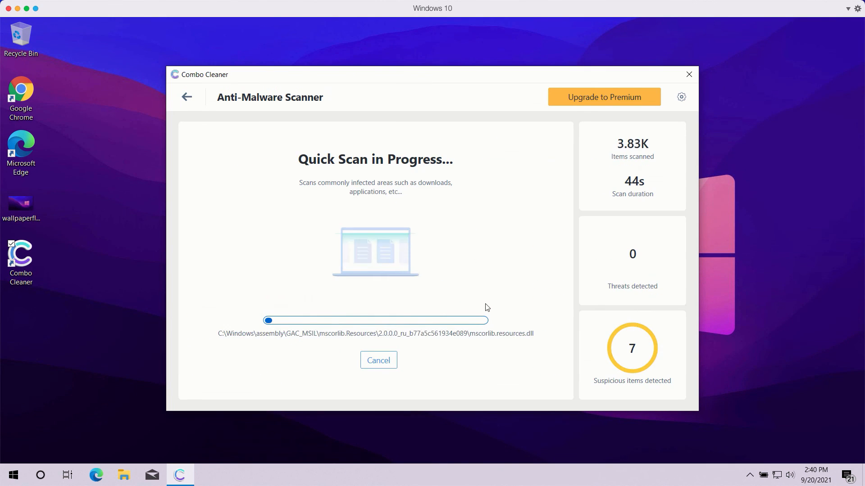
pyautogui.moveTo(374, 366)
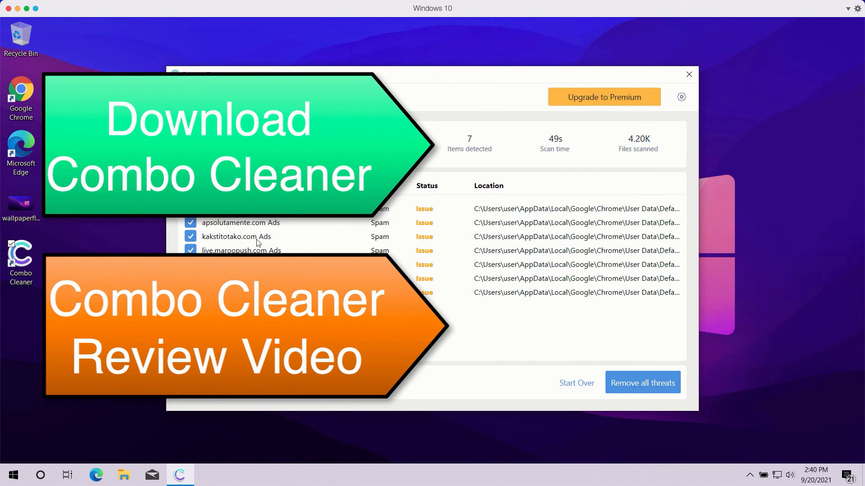
pyautogui.moveTo(282, 230)
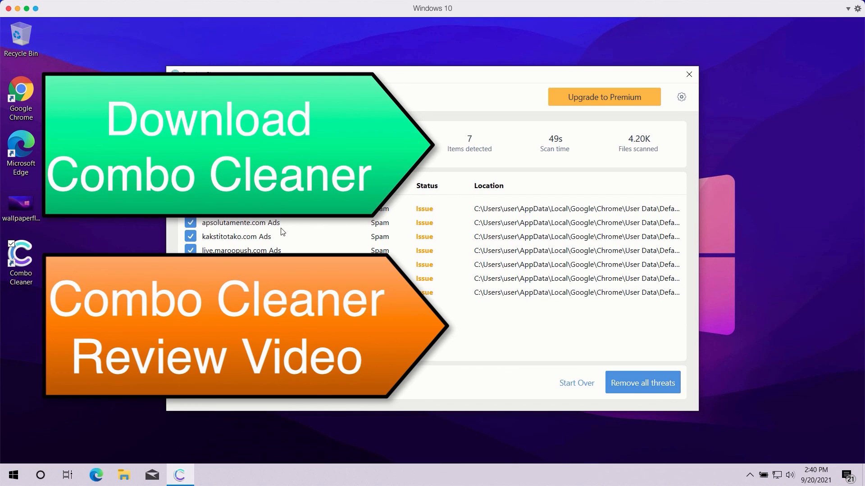